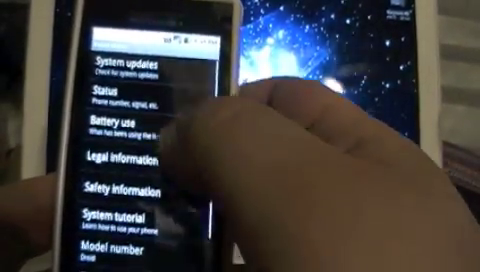
{"action": "scroll", "scroll_direction": "down", "scroll_amount": 3}
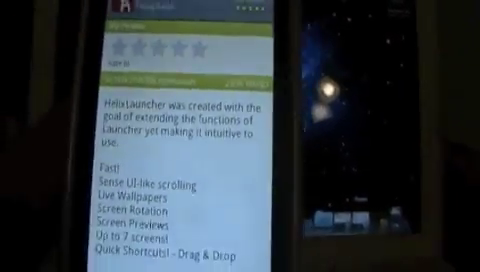
{"action": "scroll", "scroll_direction": "down", "scroll_amount": 3}
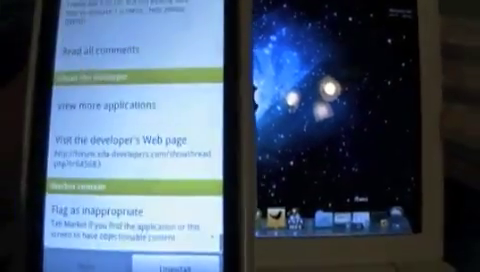